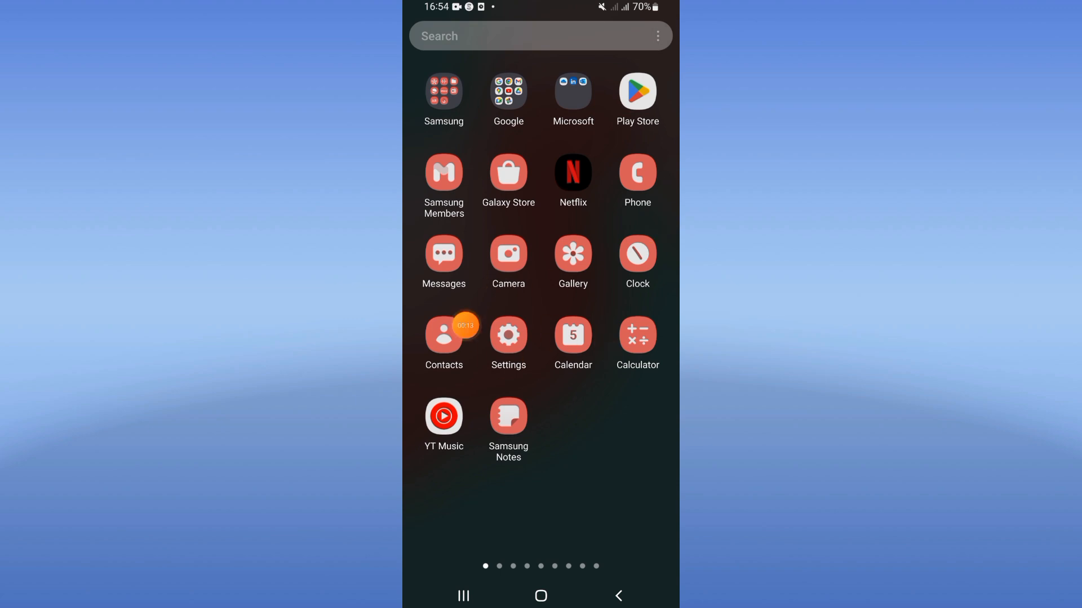
- Search the Settings apps list for 'free' and open the FREENOW app info page
{"action": "left_click", "coordinate": [507, 335]}
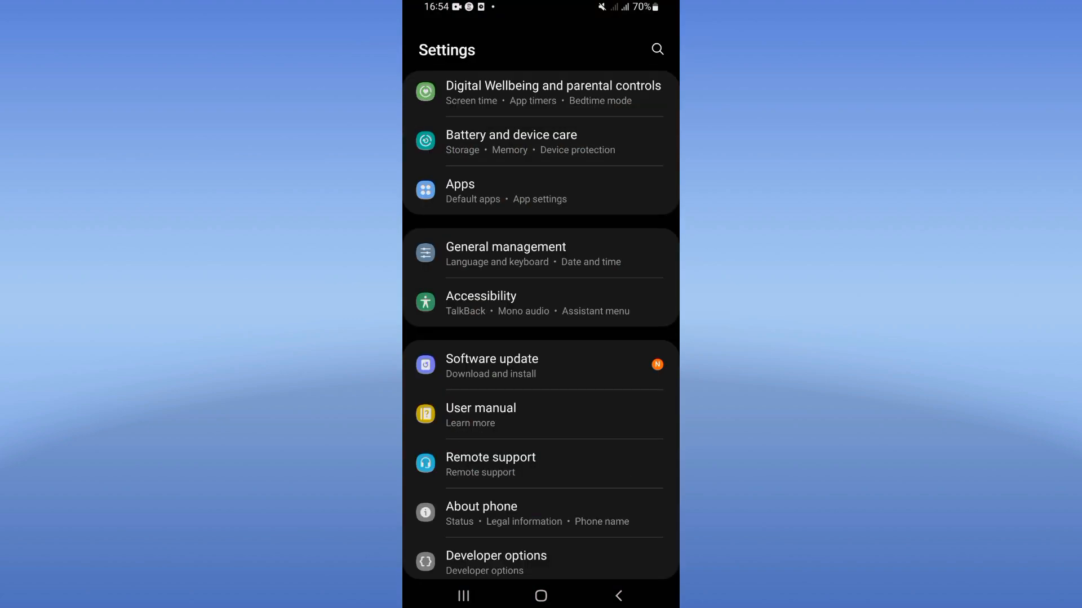
{"action": "left_click", "coordinate": [460, 191]}
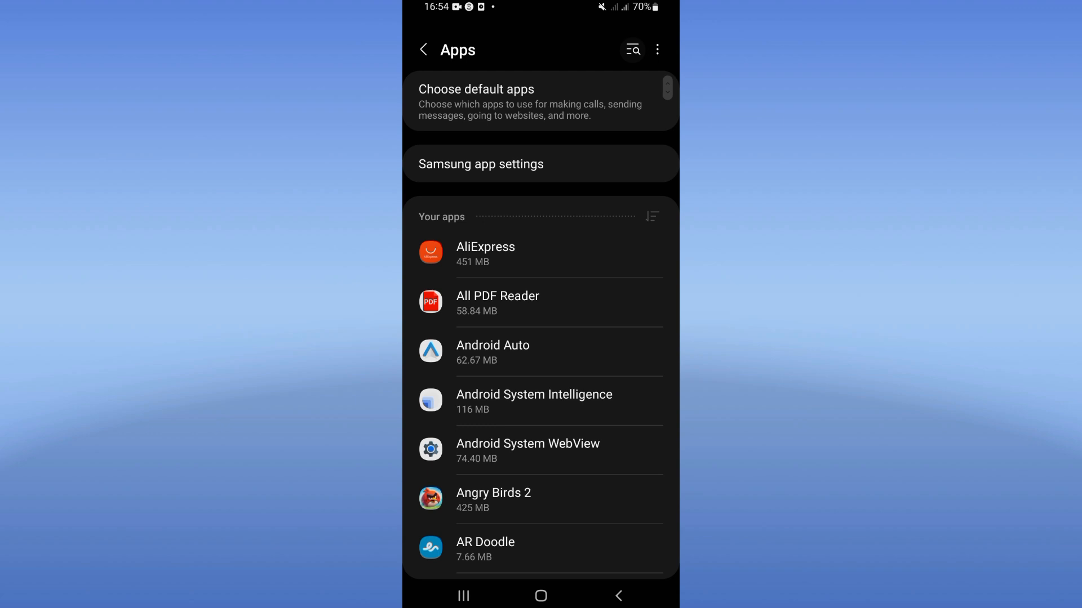
{"action": "type", "text": "free"}
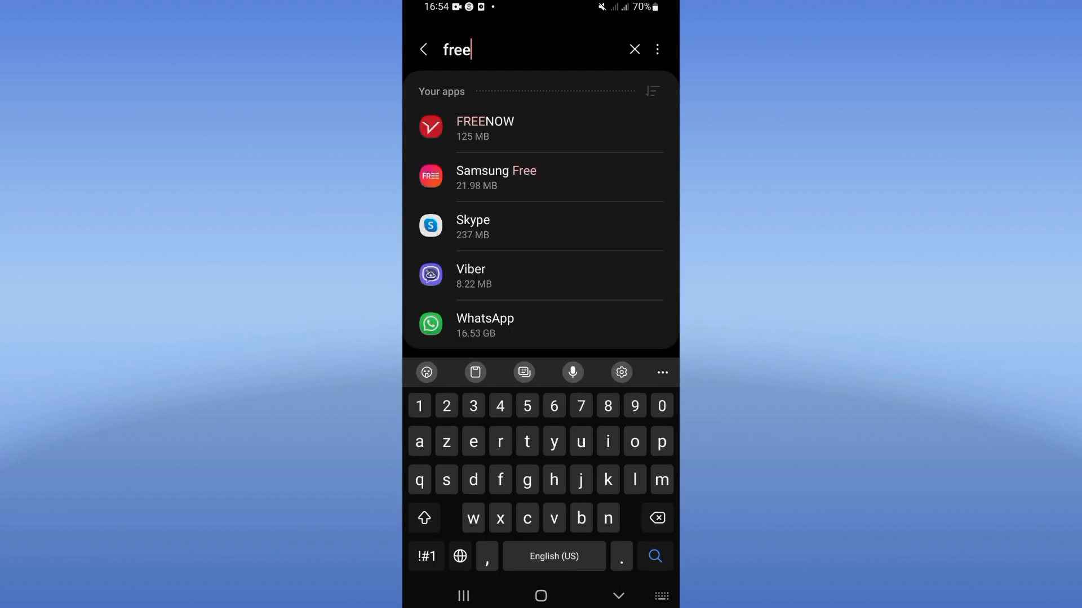
{"action": "left_click", "coordinate": [485, 129]}
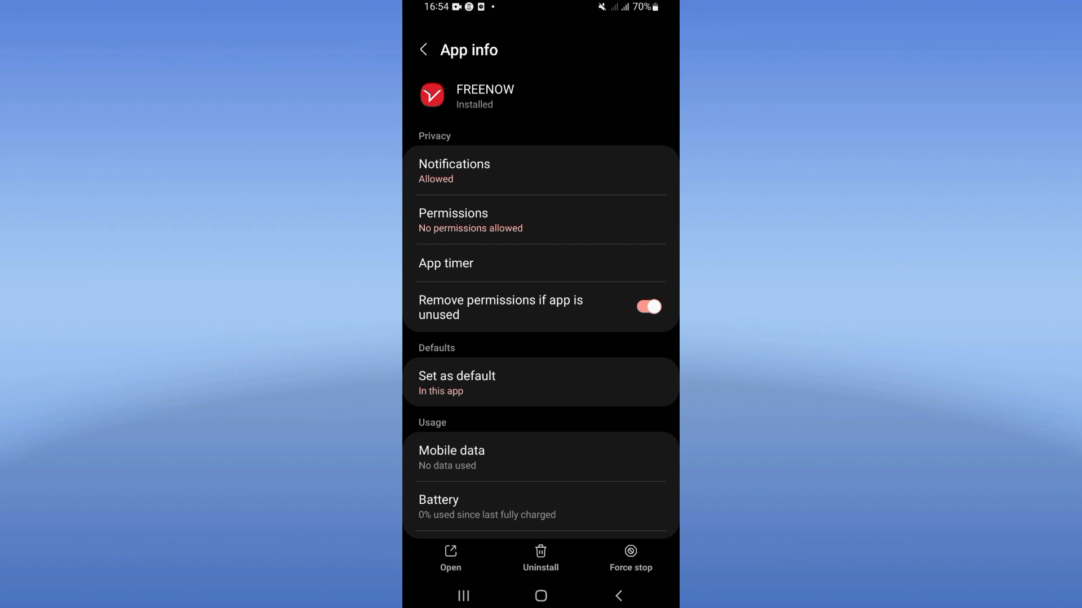
- Open FREENOW's Storage page (125 MB used, 123 kB cache) and clear its cache
{"action": "scroll", "scroll_direction": "down", "scroll_amount": 3}
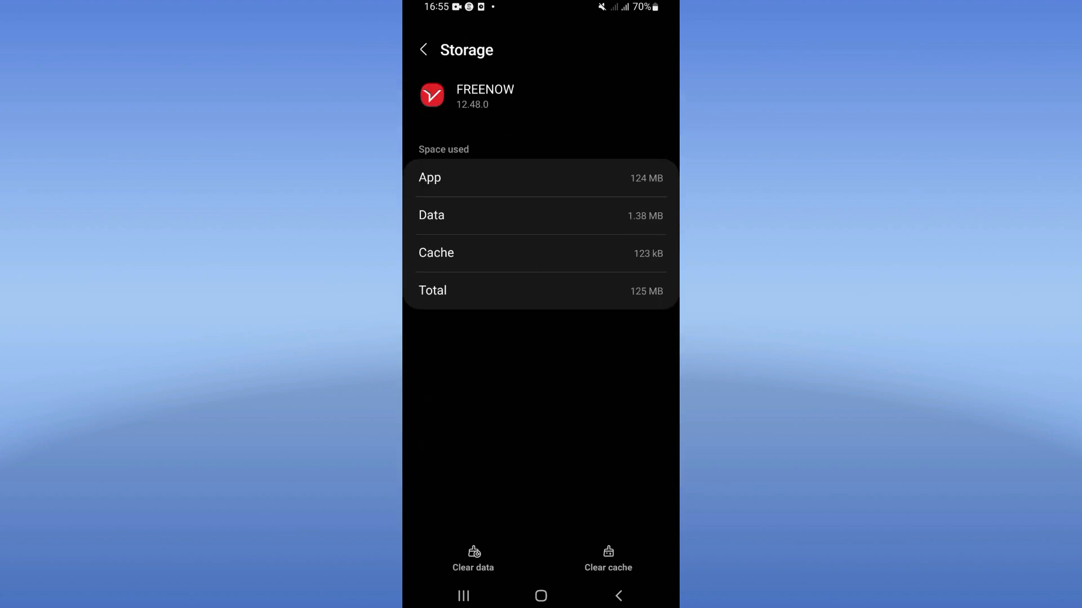
{"action": "left_click", "coordinate": [608, 558]}
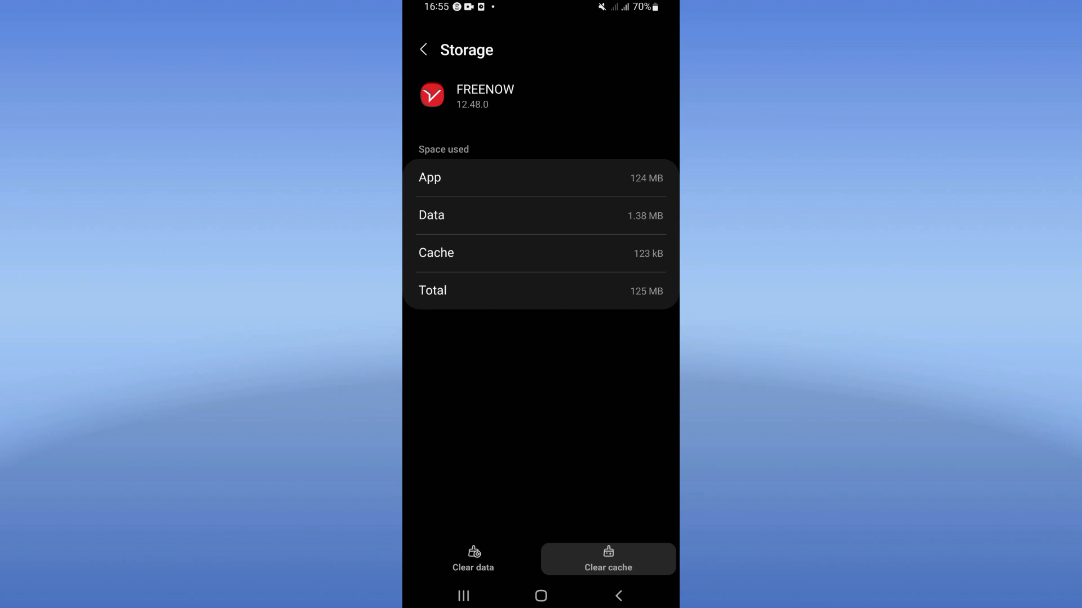